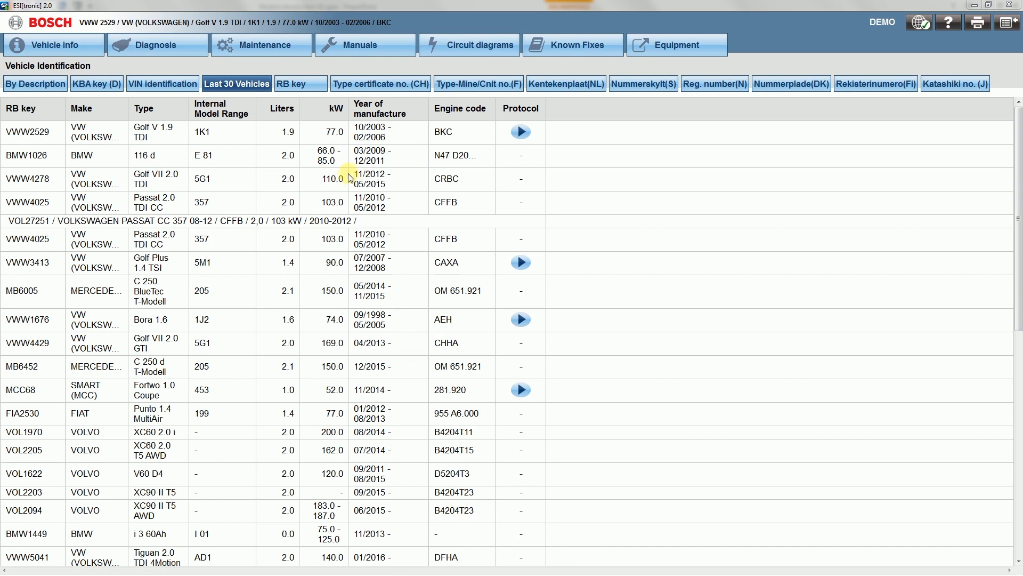
Step: Select the VWW2529 Golf V 1.9 TDI from the Last 30 Vehicles list
left_click(311, 131)
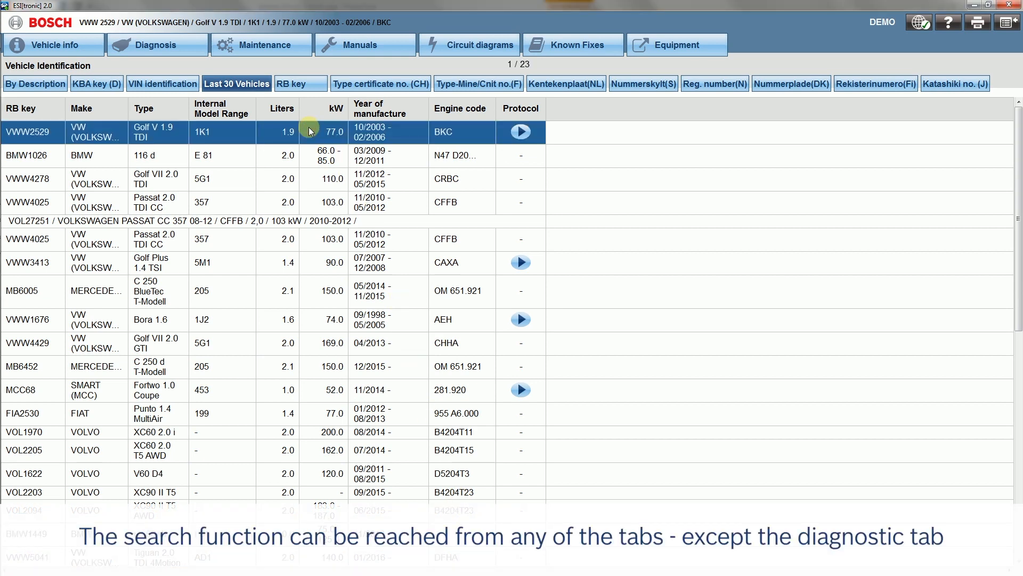
mouse_move(262, 73)
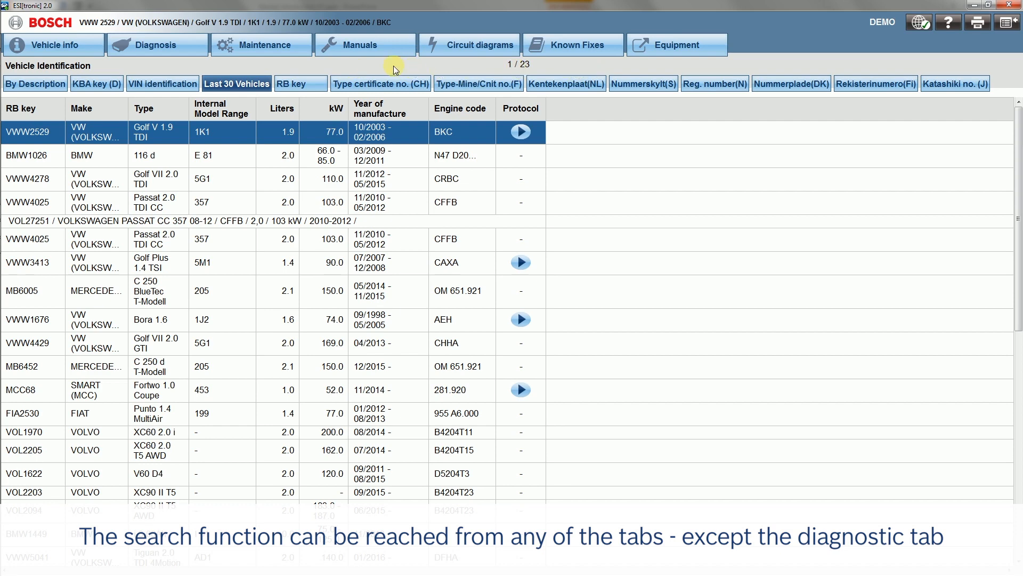
Step: Search the Golf's manuals for 'Air mass meter' using the suggested search term
left_click(365, 45)
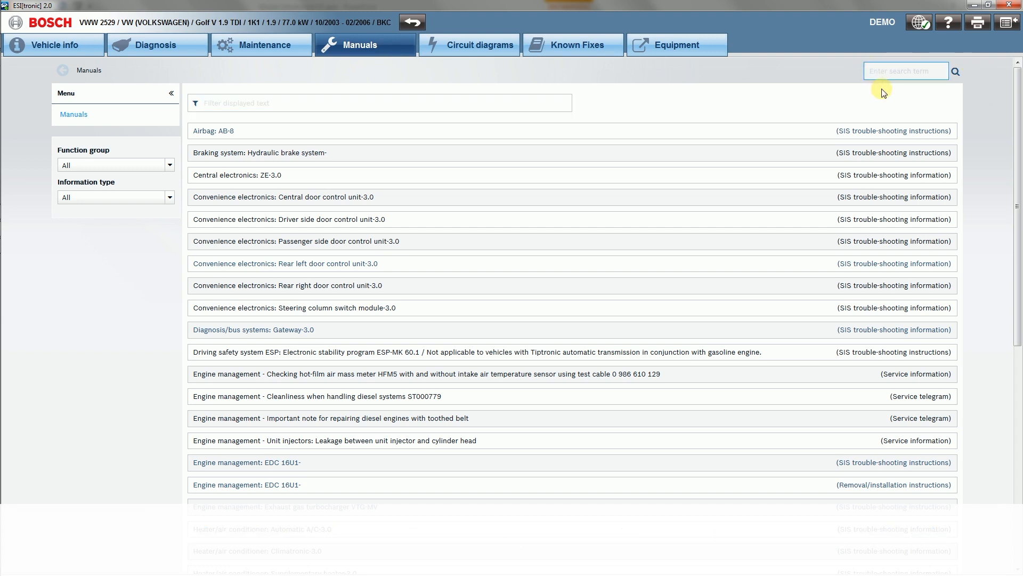
type("air ma")
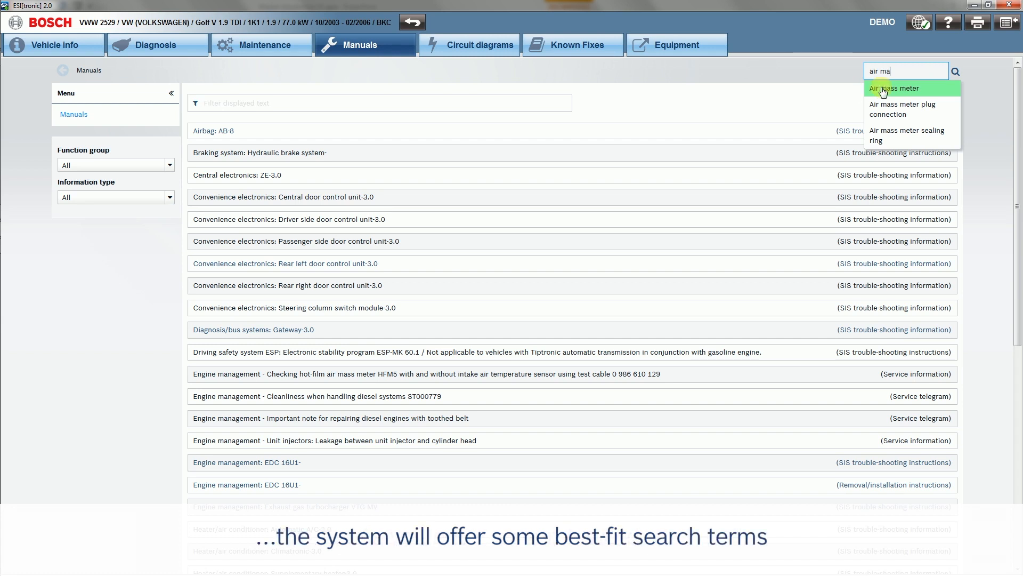
left_click(894, 88)
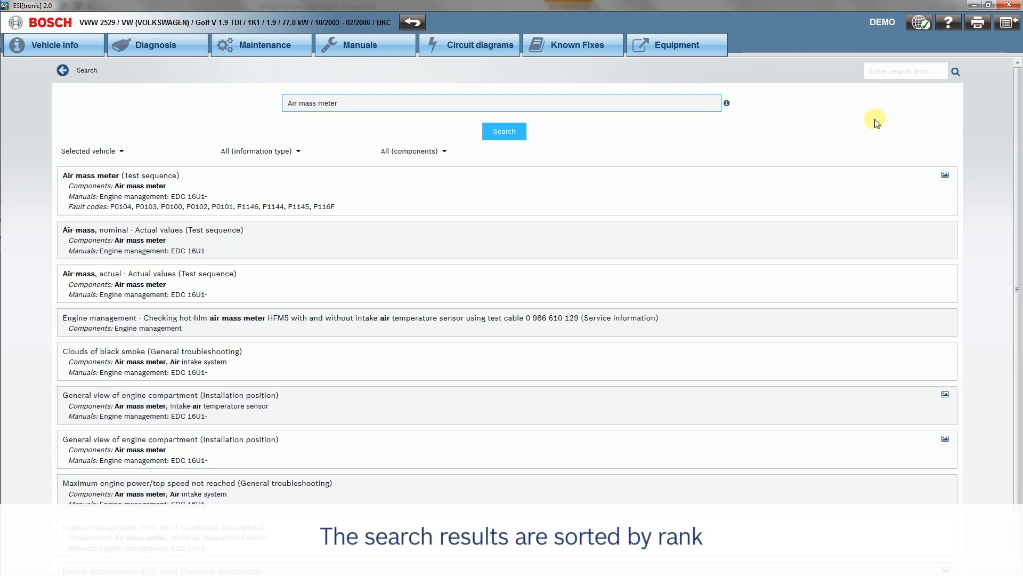
mouse_move(720, 357)
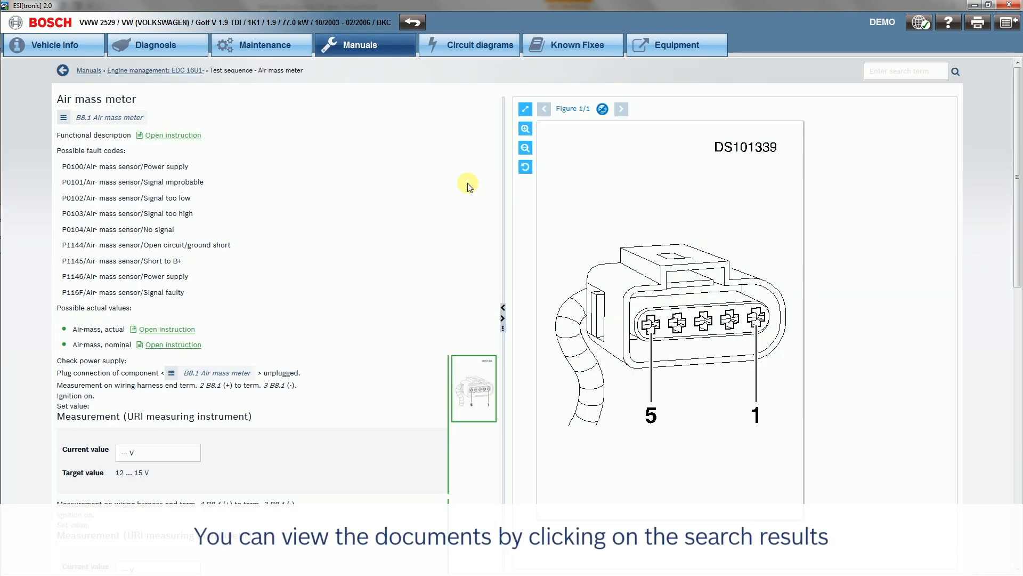
mouse_move(192, 116)
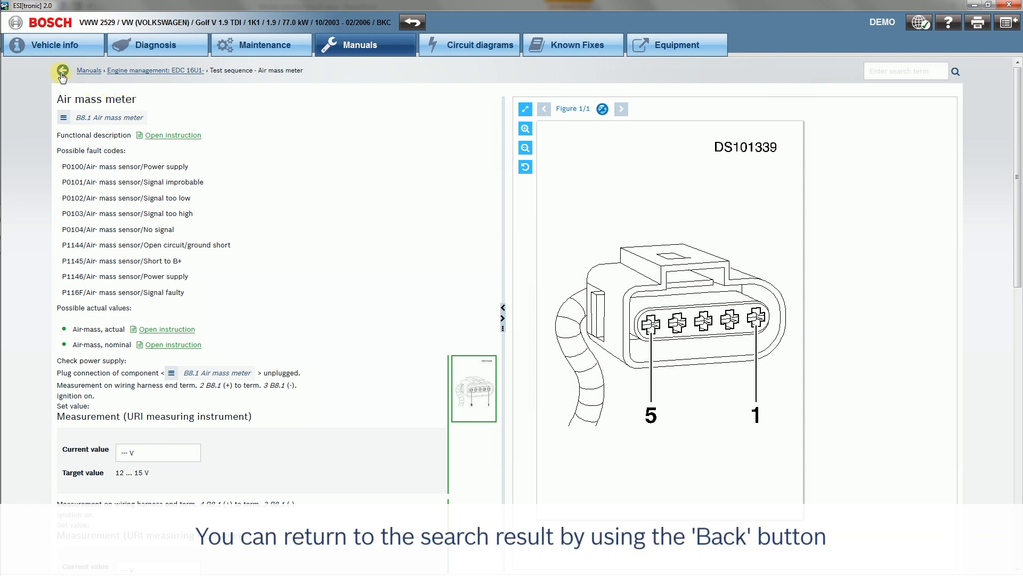
mouse_move(61, 73)
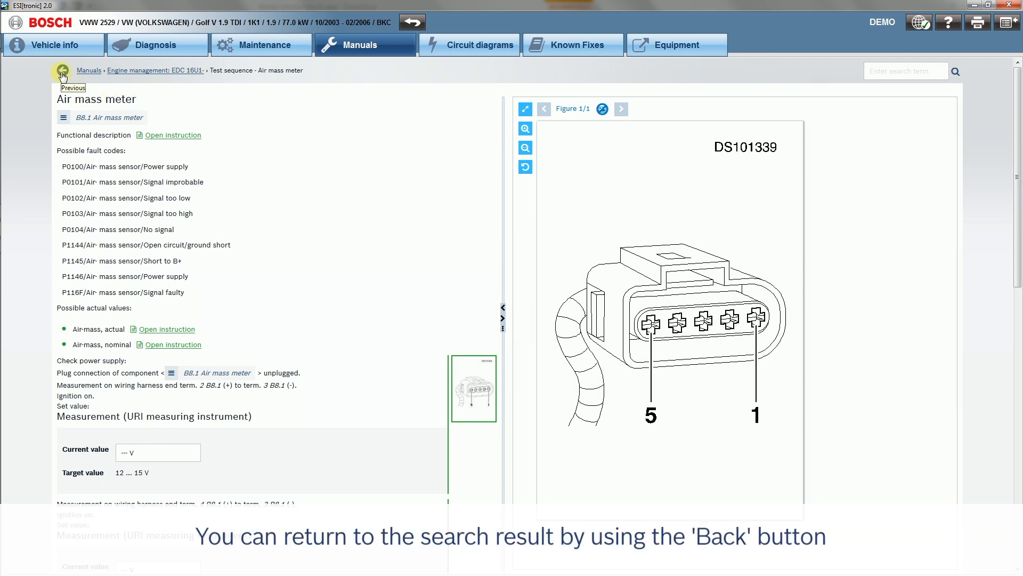
Step: Go back from the test sequence document to the Air mass meter results list
left_click(61, 71)
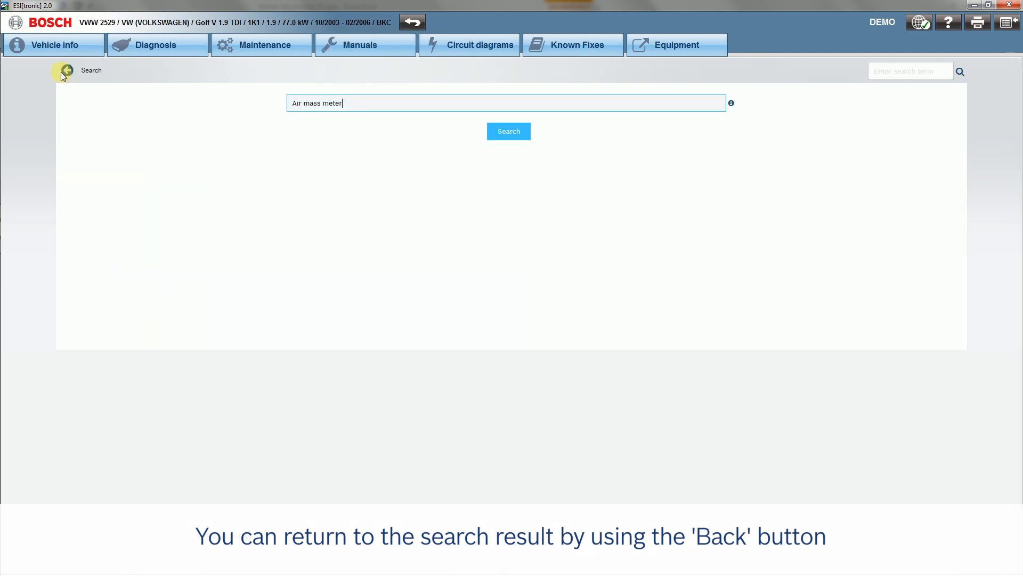
left_click(508, 132)
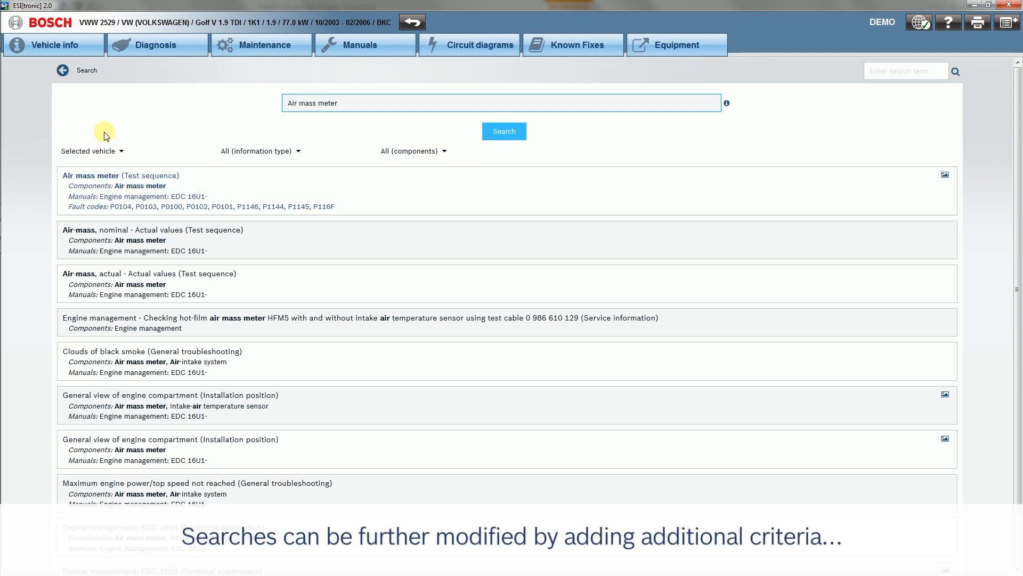
Step: Narrow the Air mass meter results to Same make VW, then Same model Golf
left_click(91, 151)
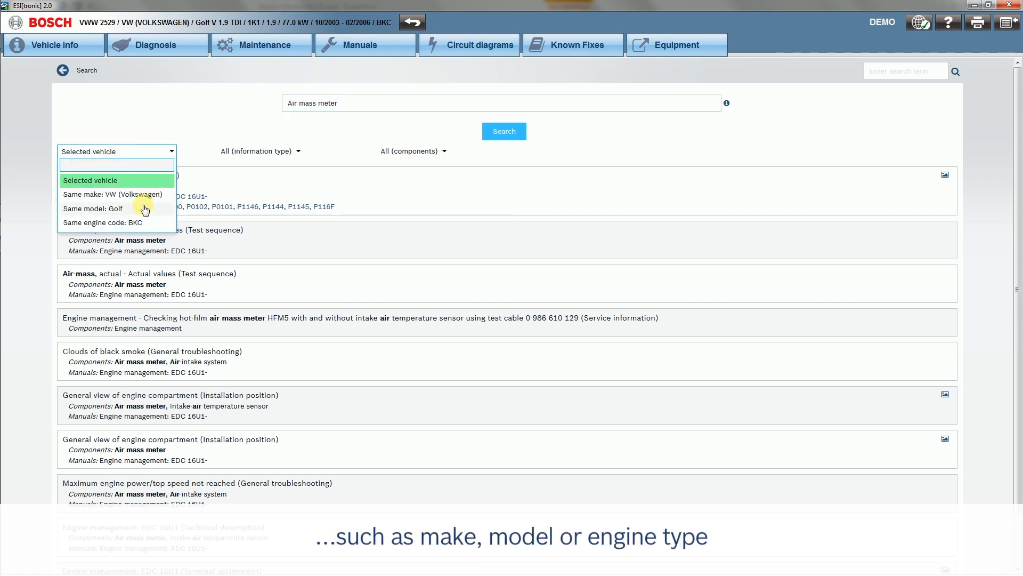
mouse_move(144, 225)
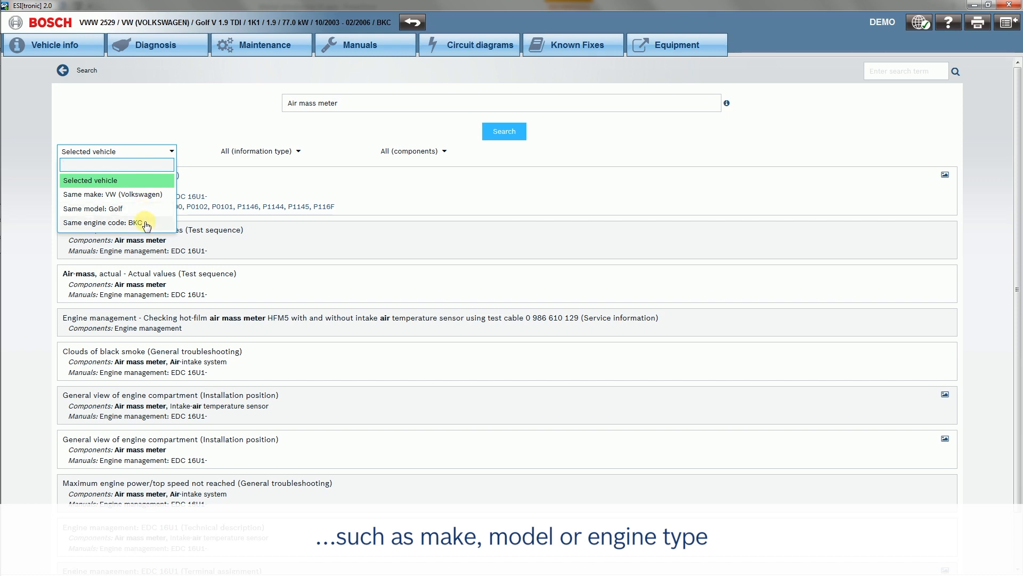
mouse_move(168, 198)
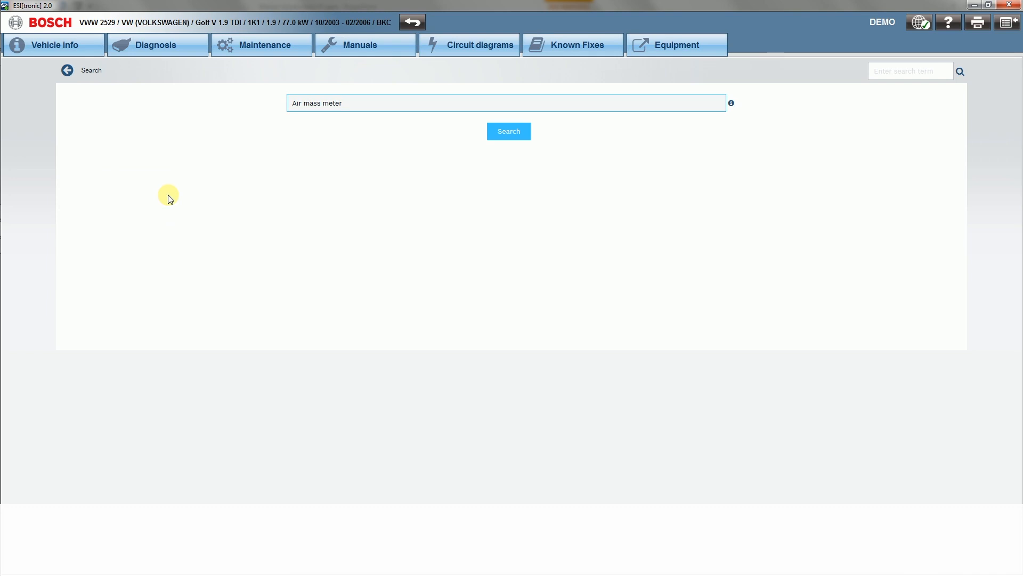
left_click(508, 131)
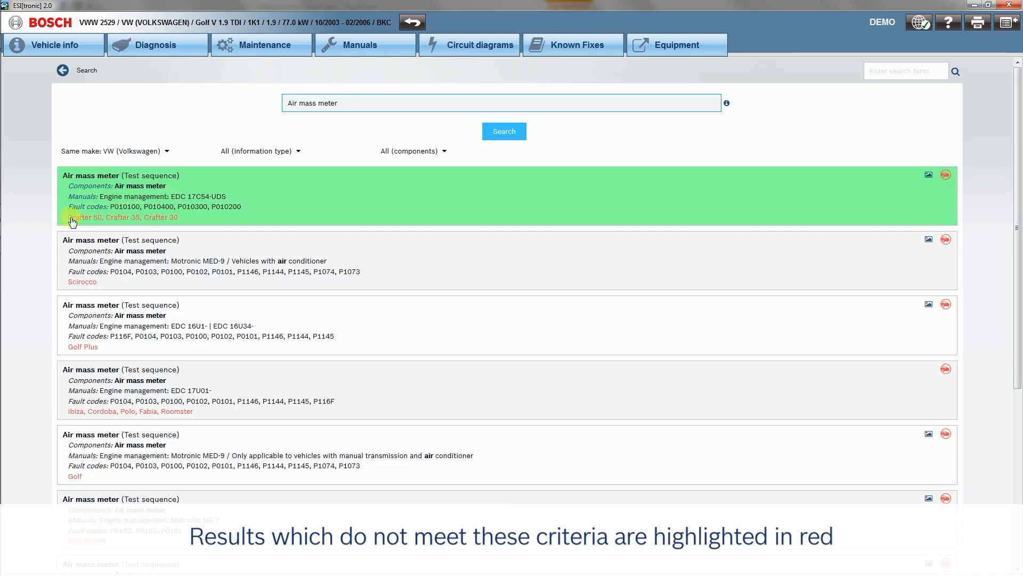
mouse_move(169, 230)
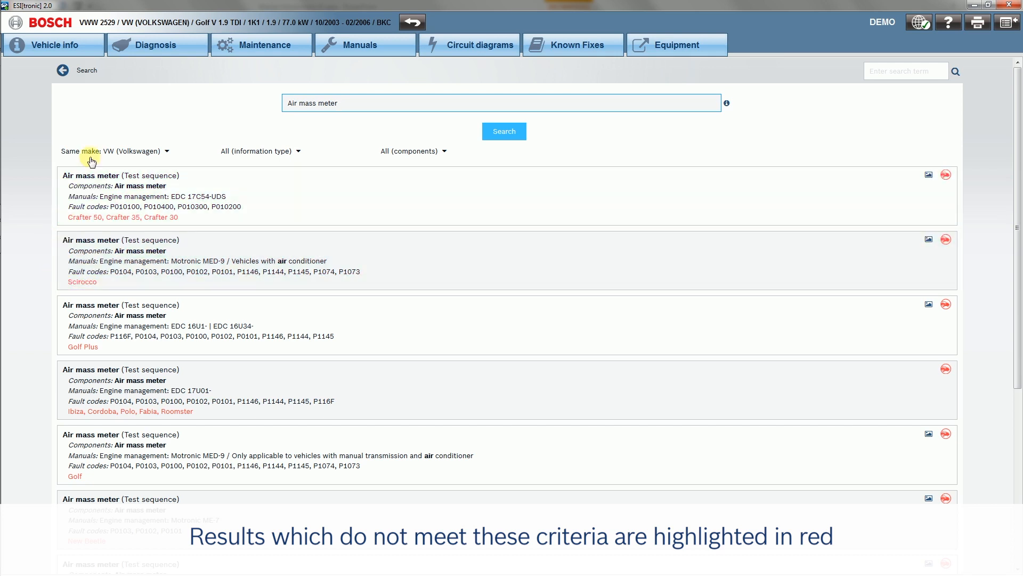
left_click(116, 150)
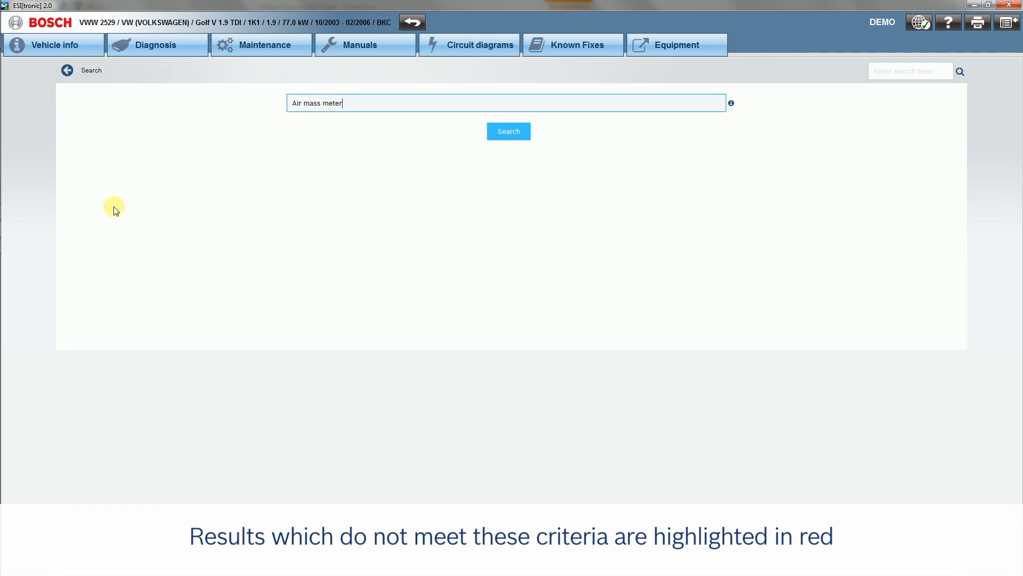
left_click(508, 131)
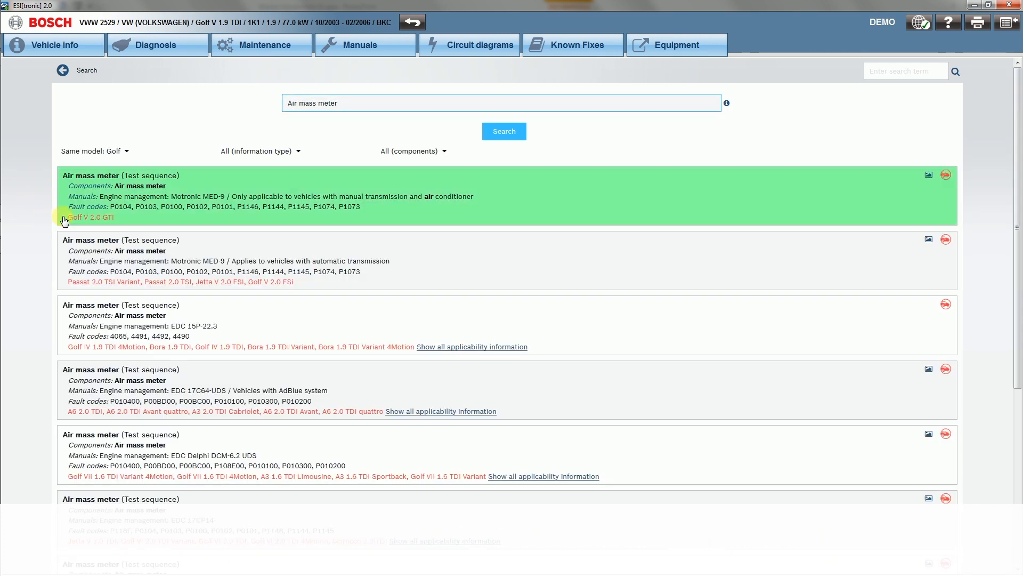
mouse_move(112, 225)
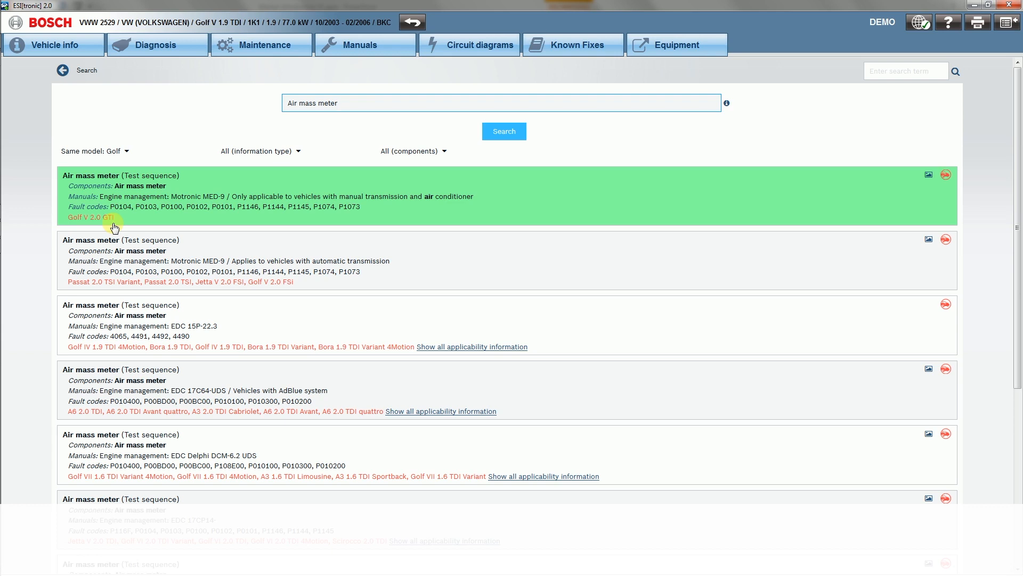
mouse_move(222, 109)
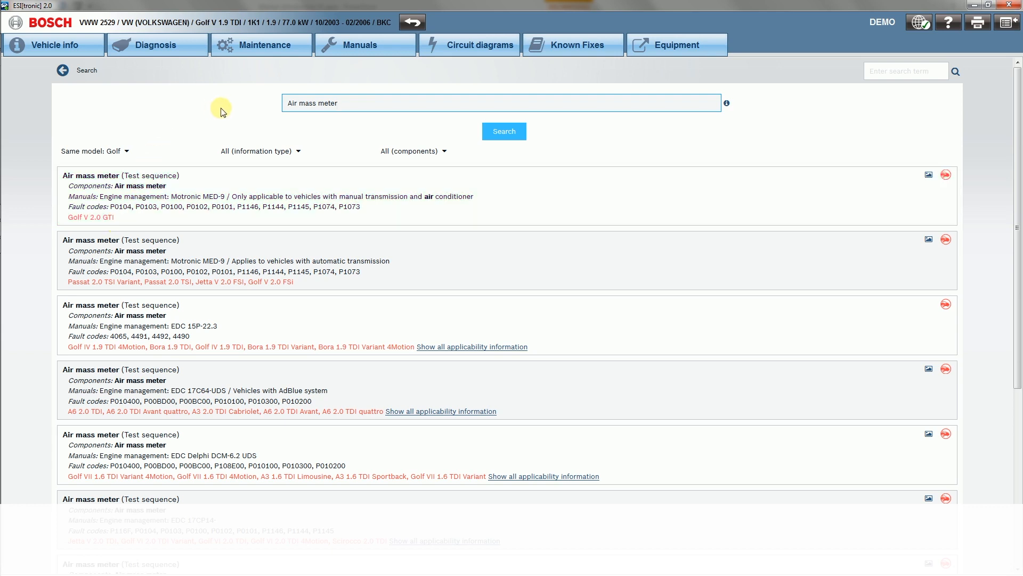
left_click(295, 151)
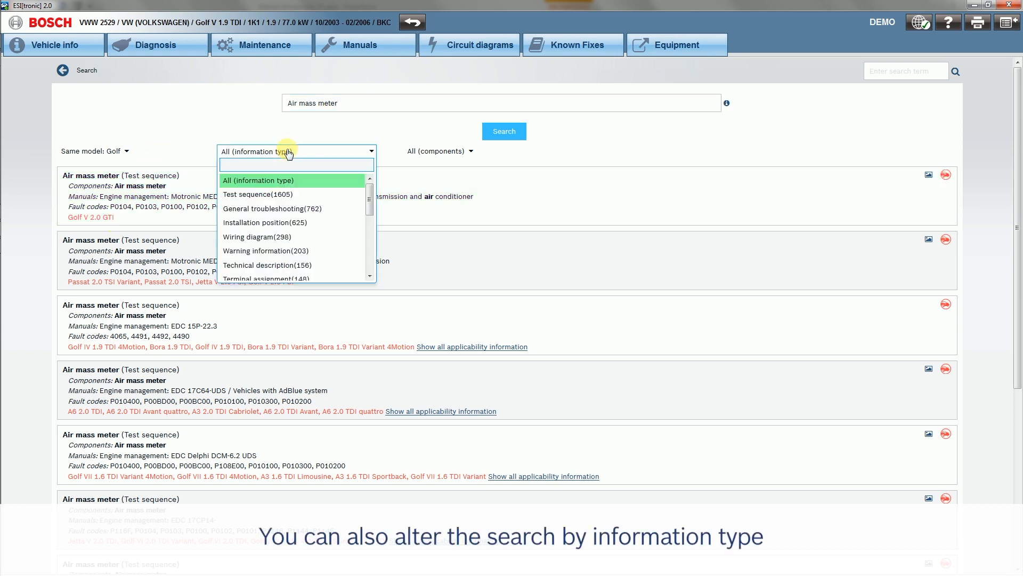